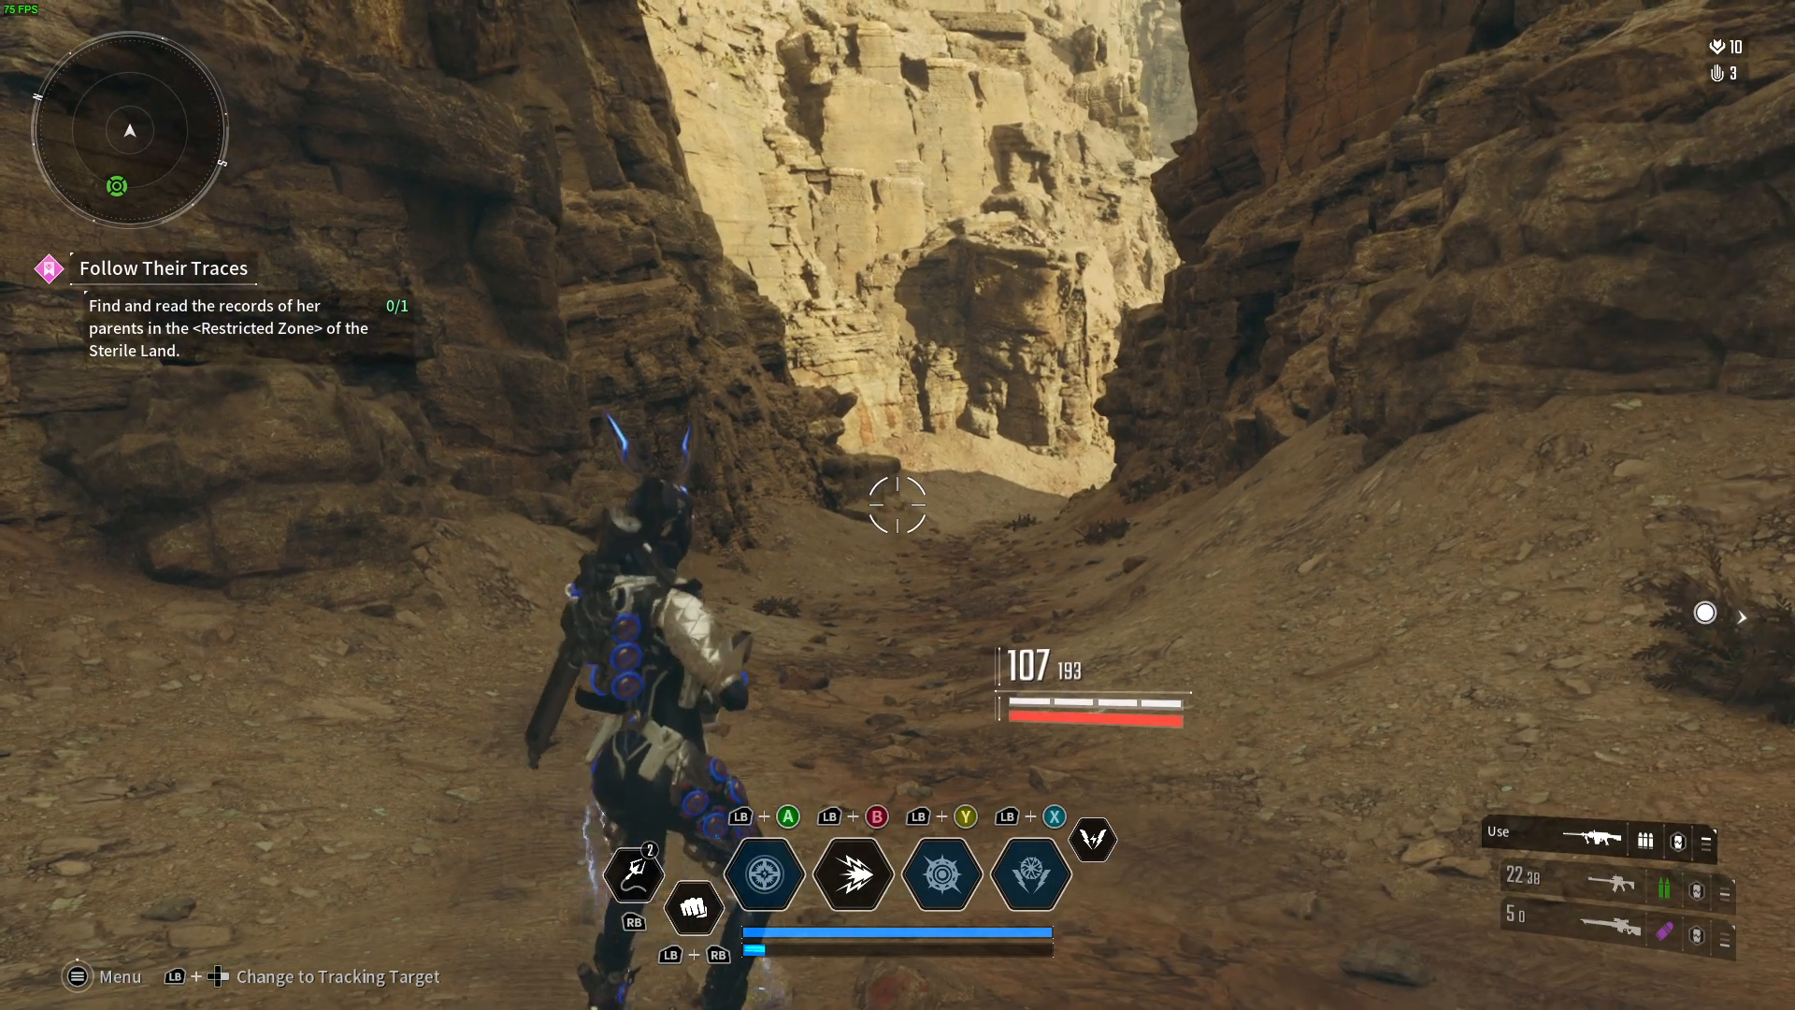
# - Leave gameplay for the controller settings page with Normal Button Settings highlighted
pyautogui.click(101, 976)
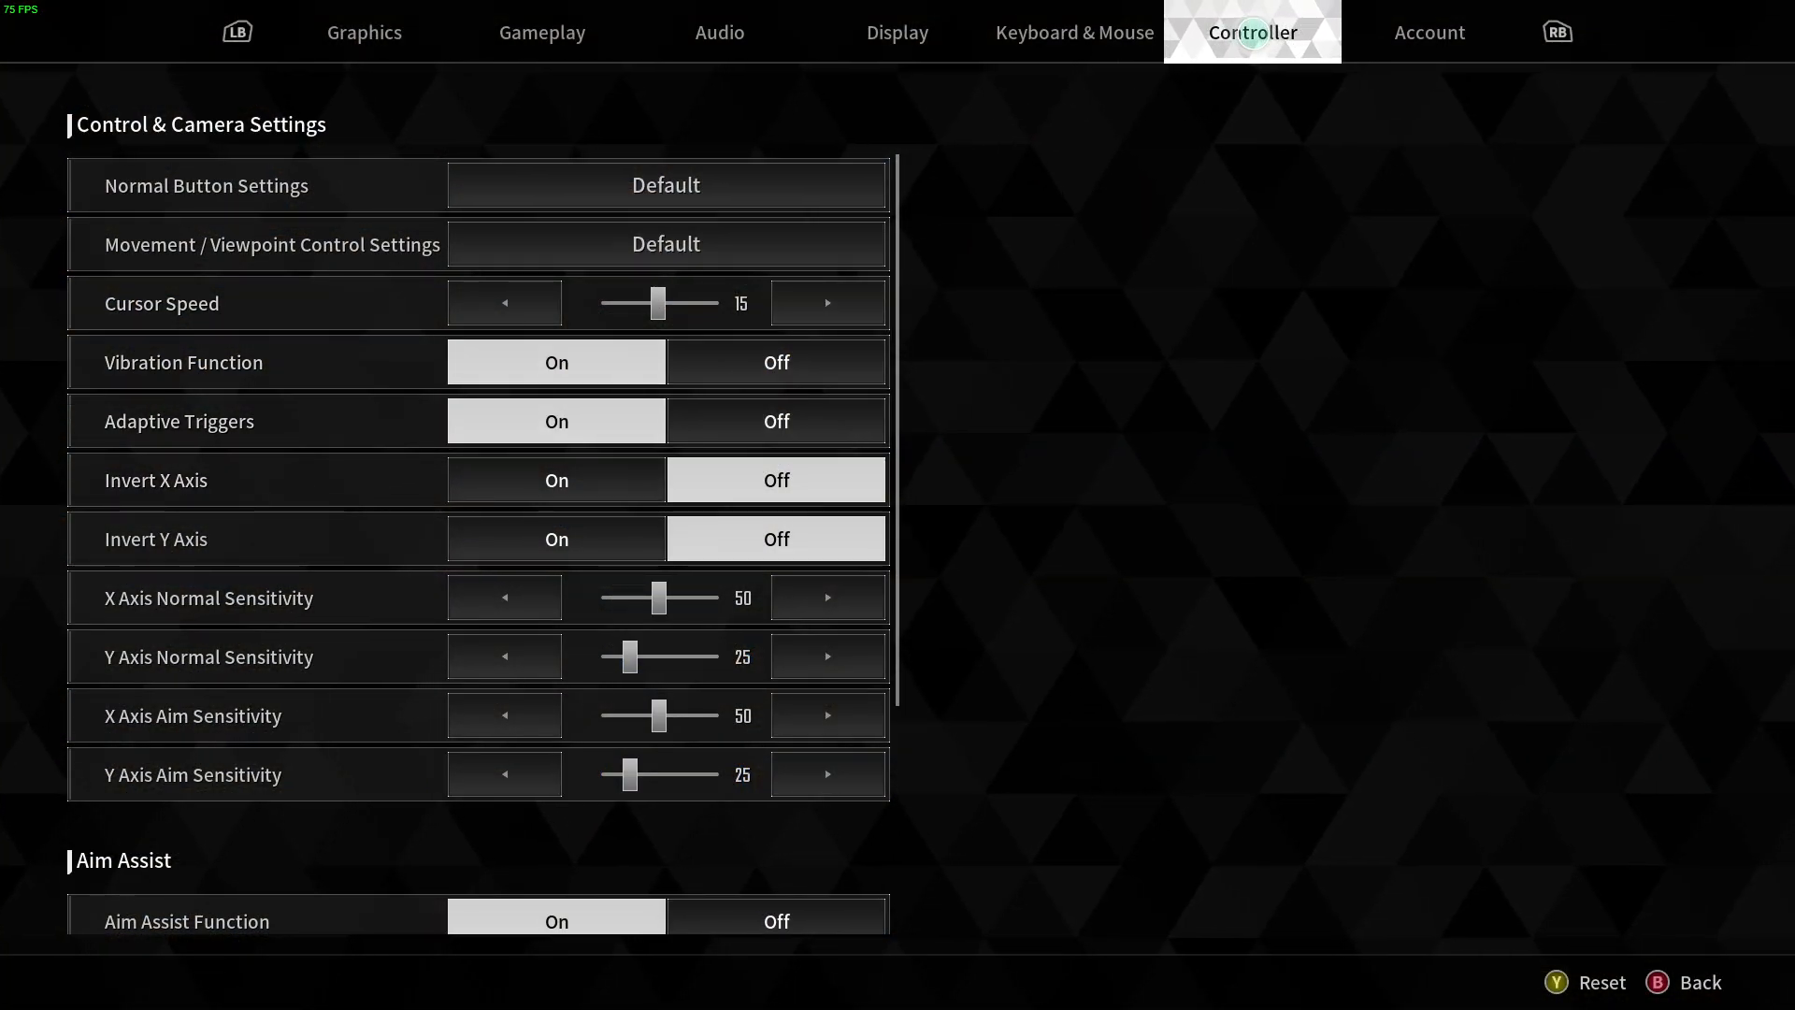
pyautogui.click(663, 185)
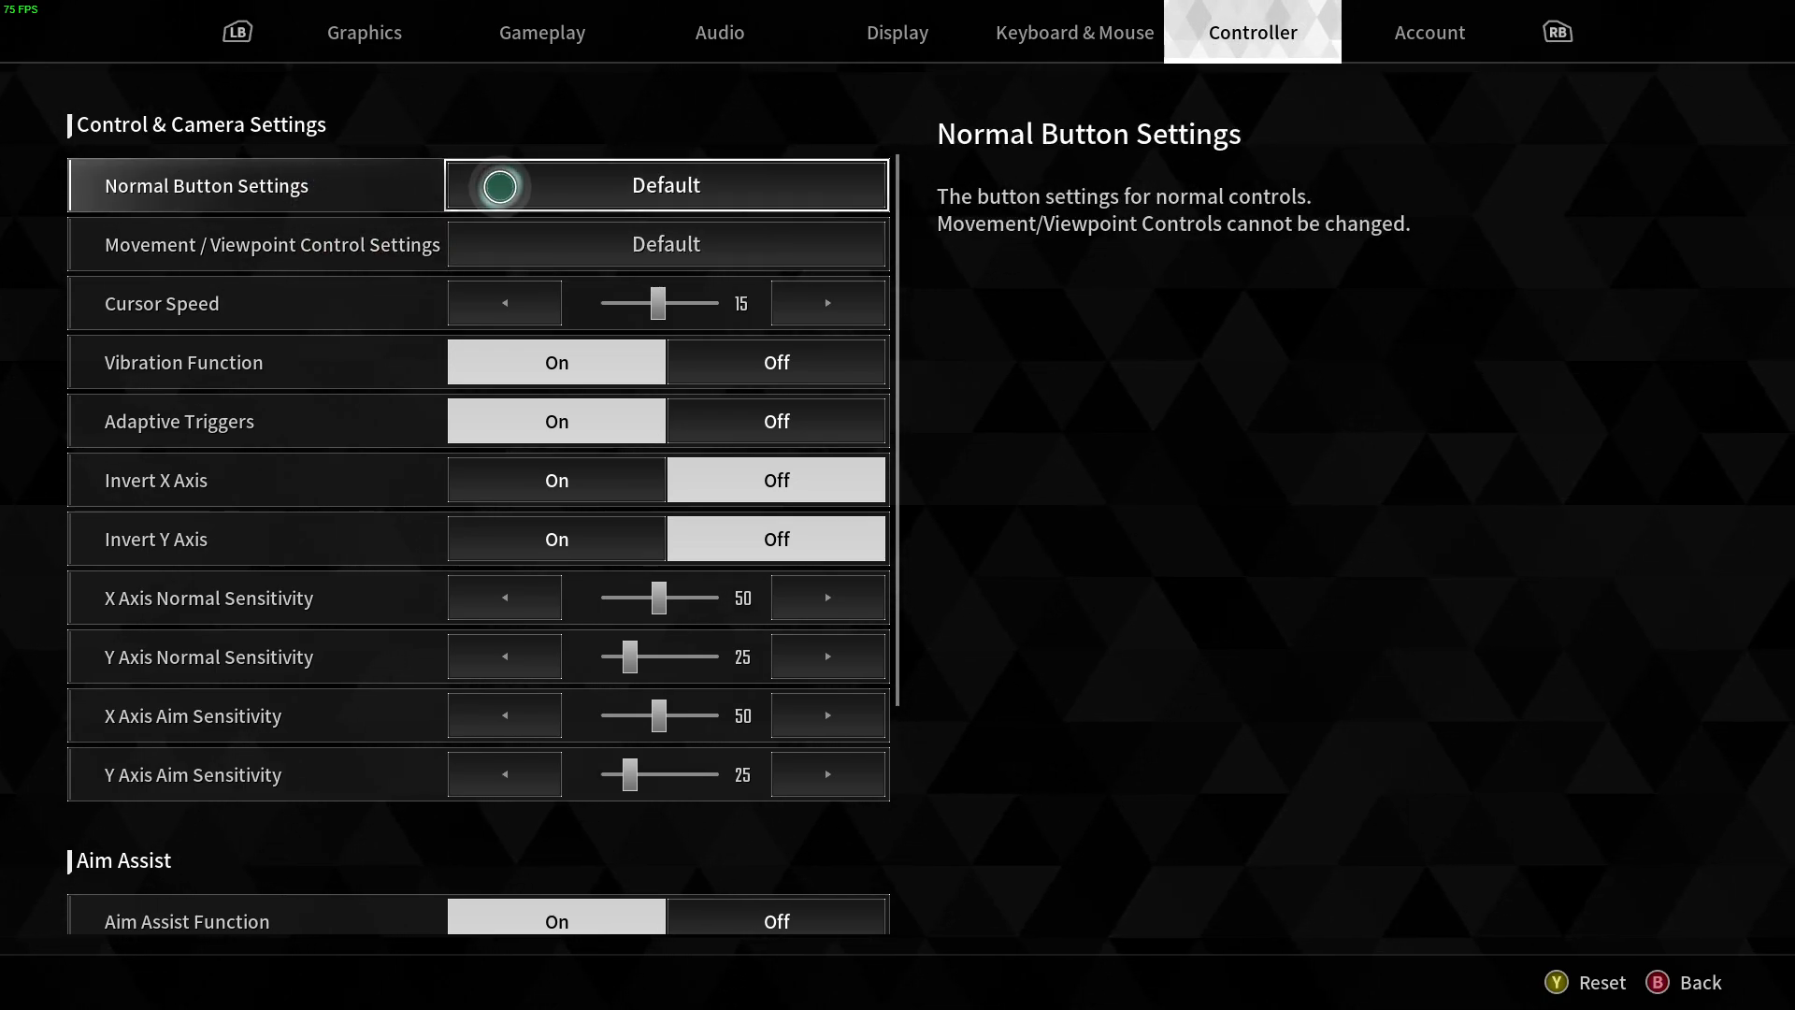
# - Switch the Normal Button Settings preset from Default to User Settings and go back to the list
pyautogui.click(664, 186)
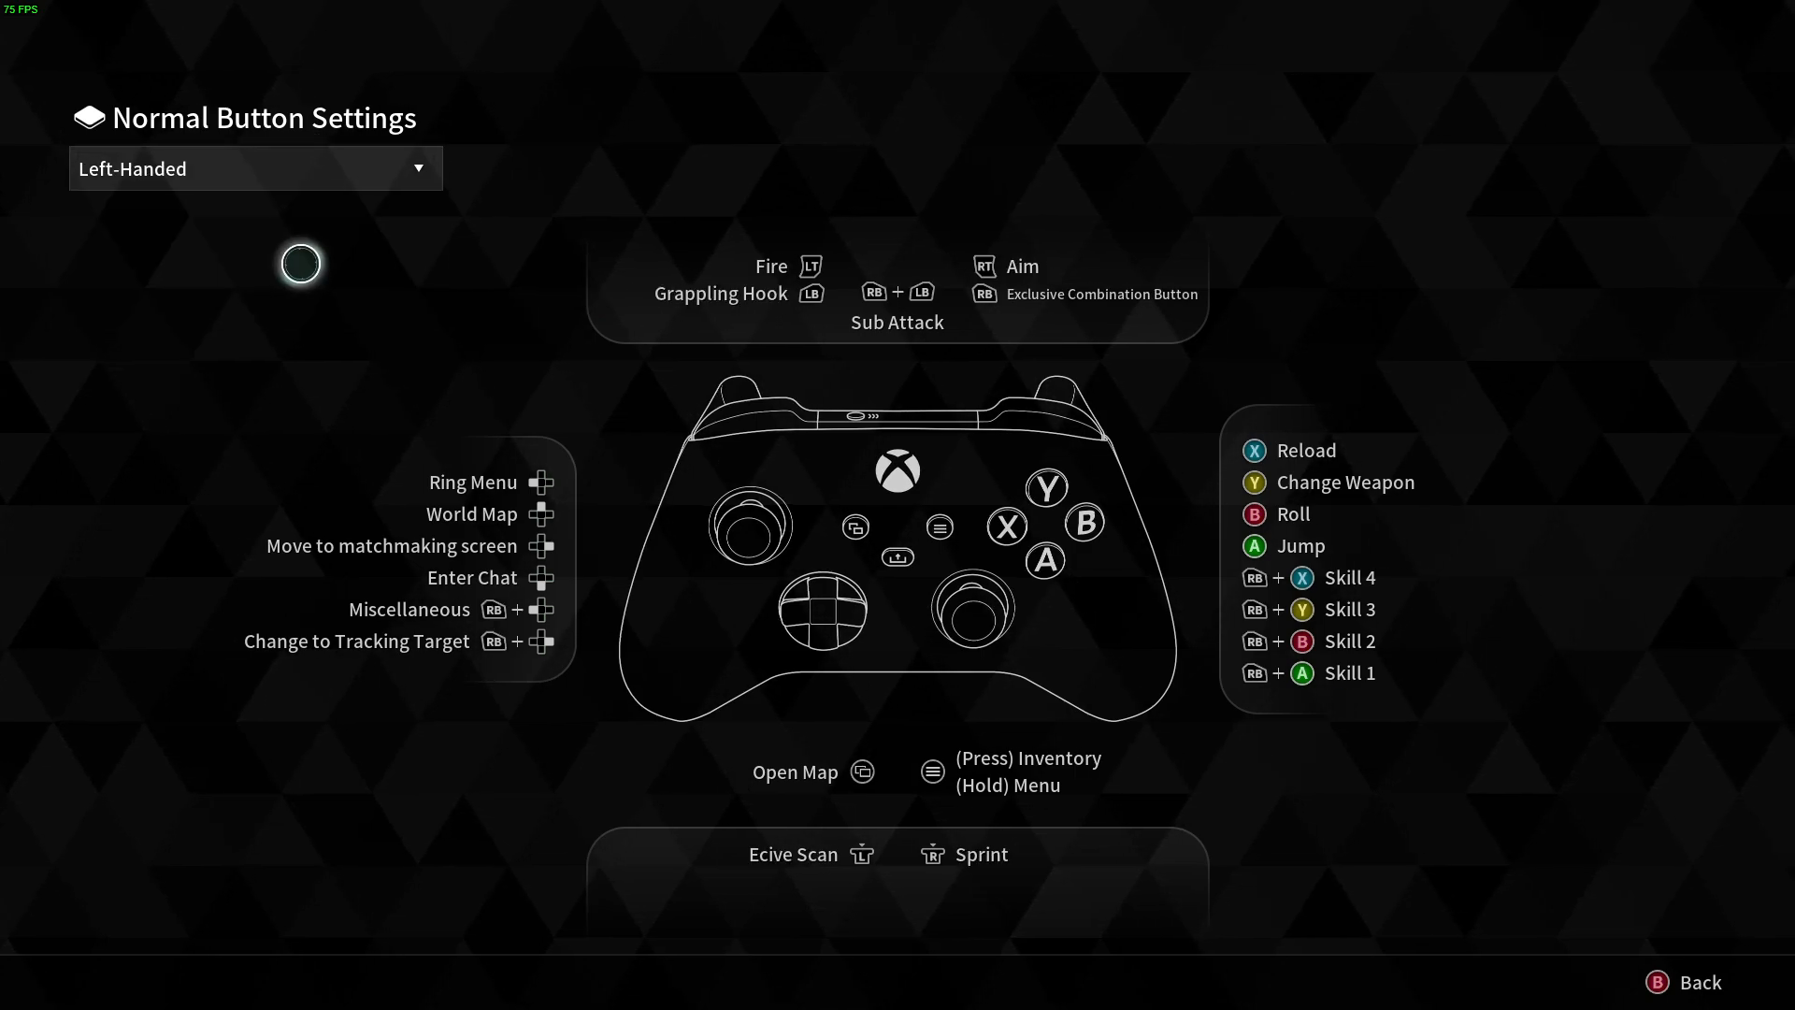
pyautogui.click(254, 168)
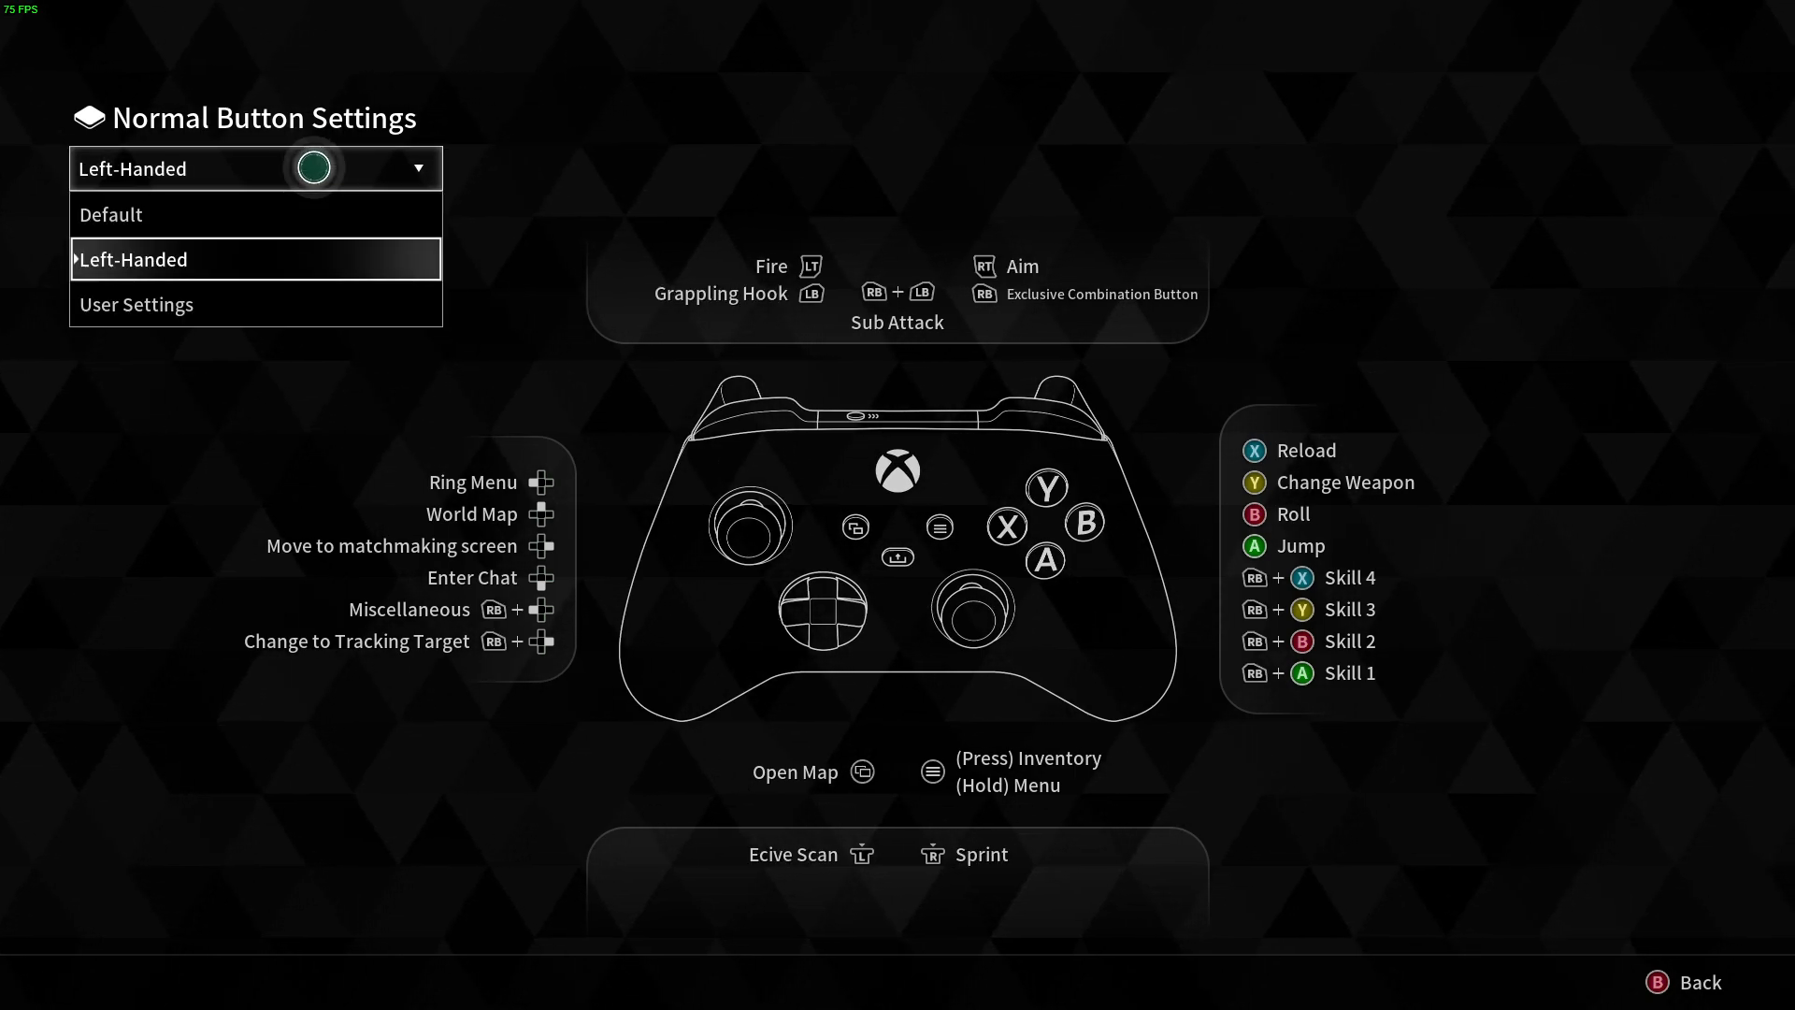
pyautogui.click(134, 303)
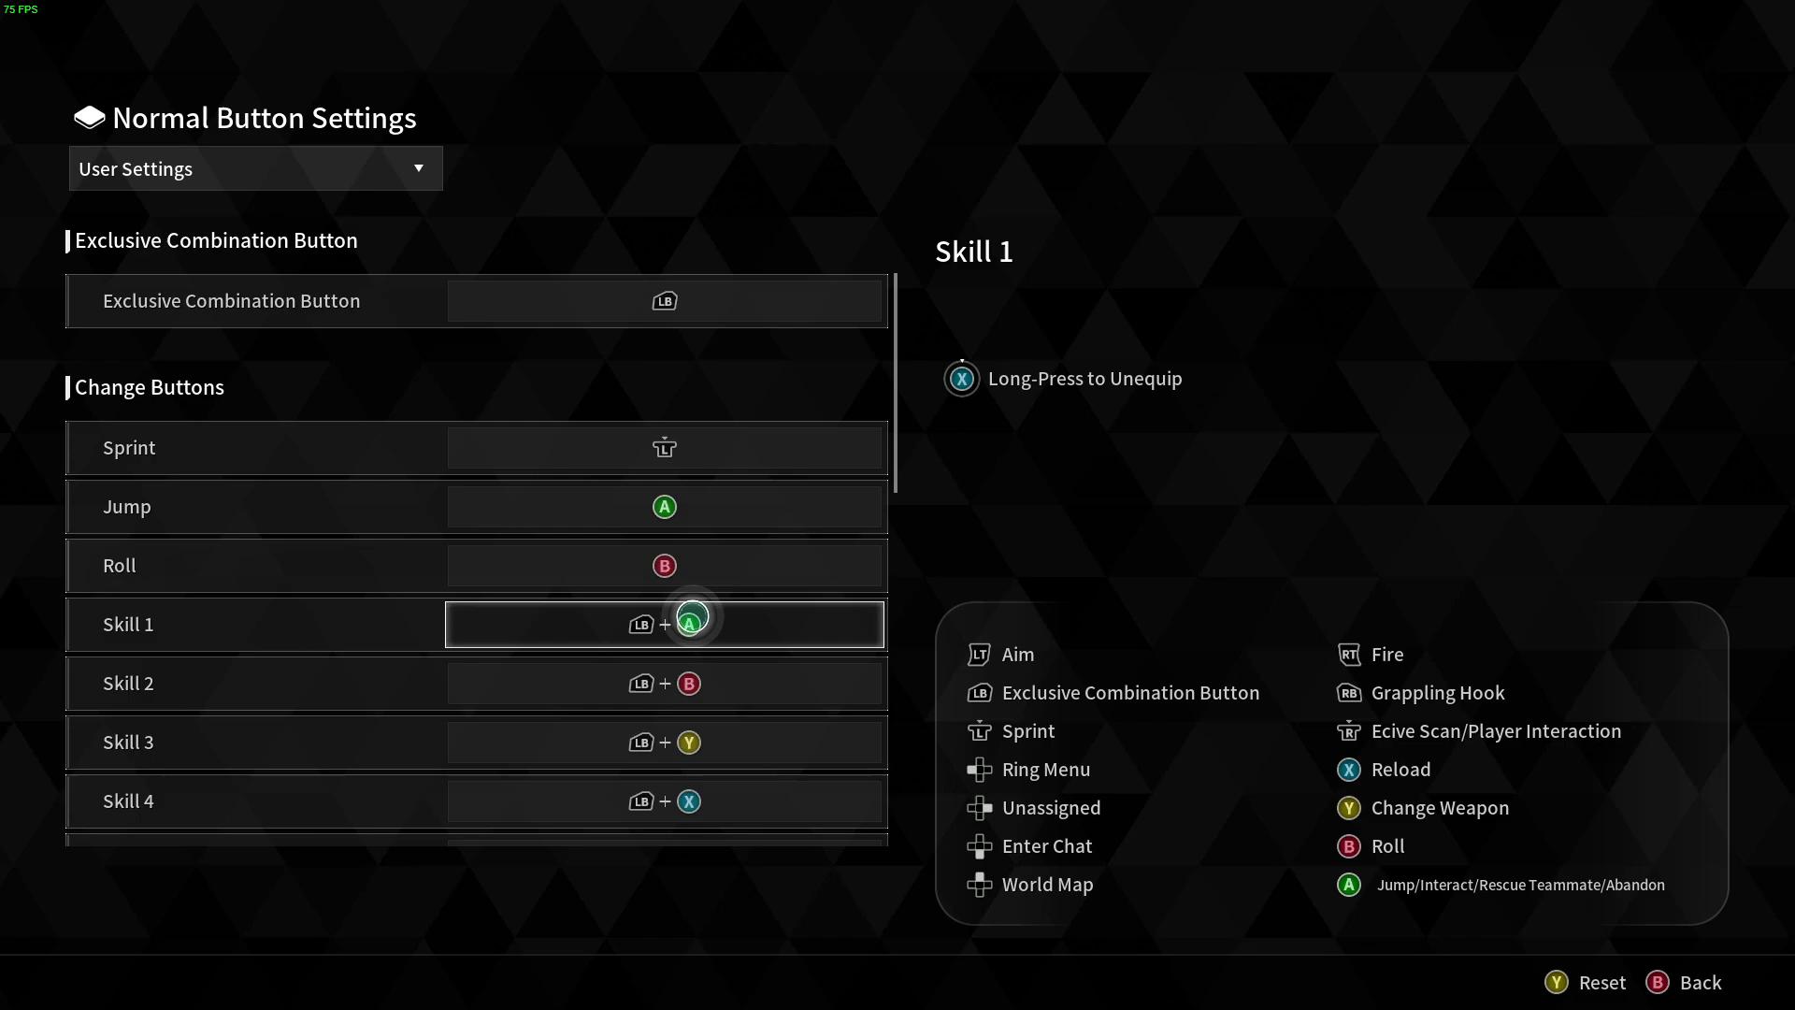
pyautogui.scroll(-3)
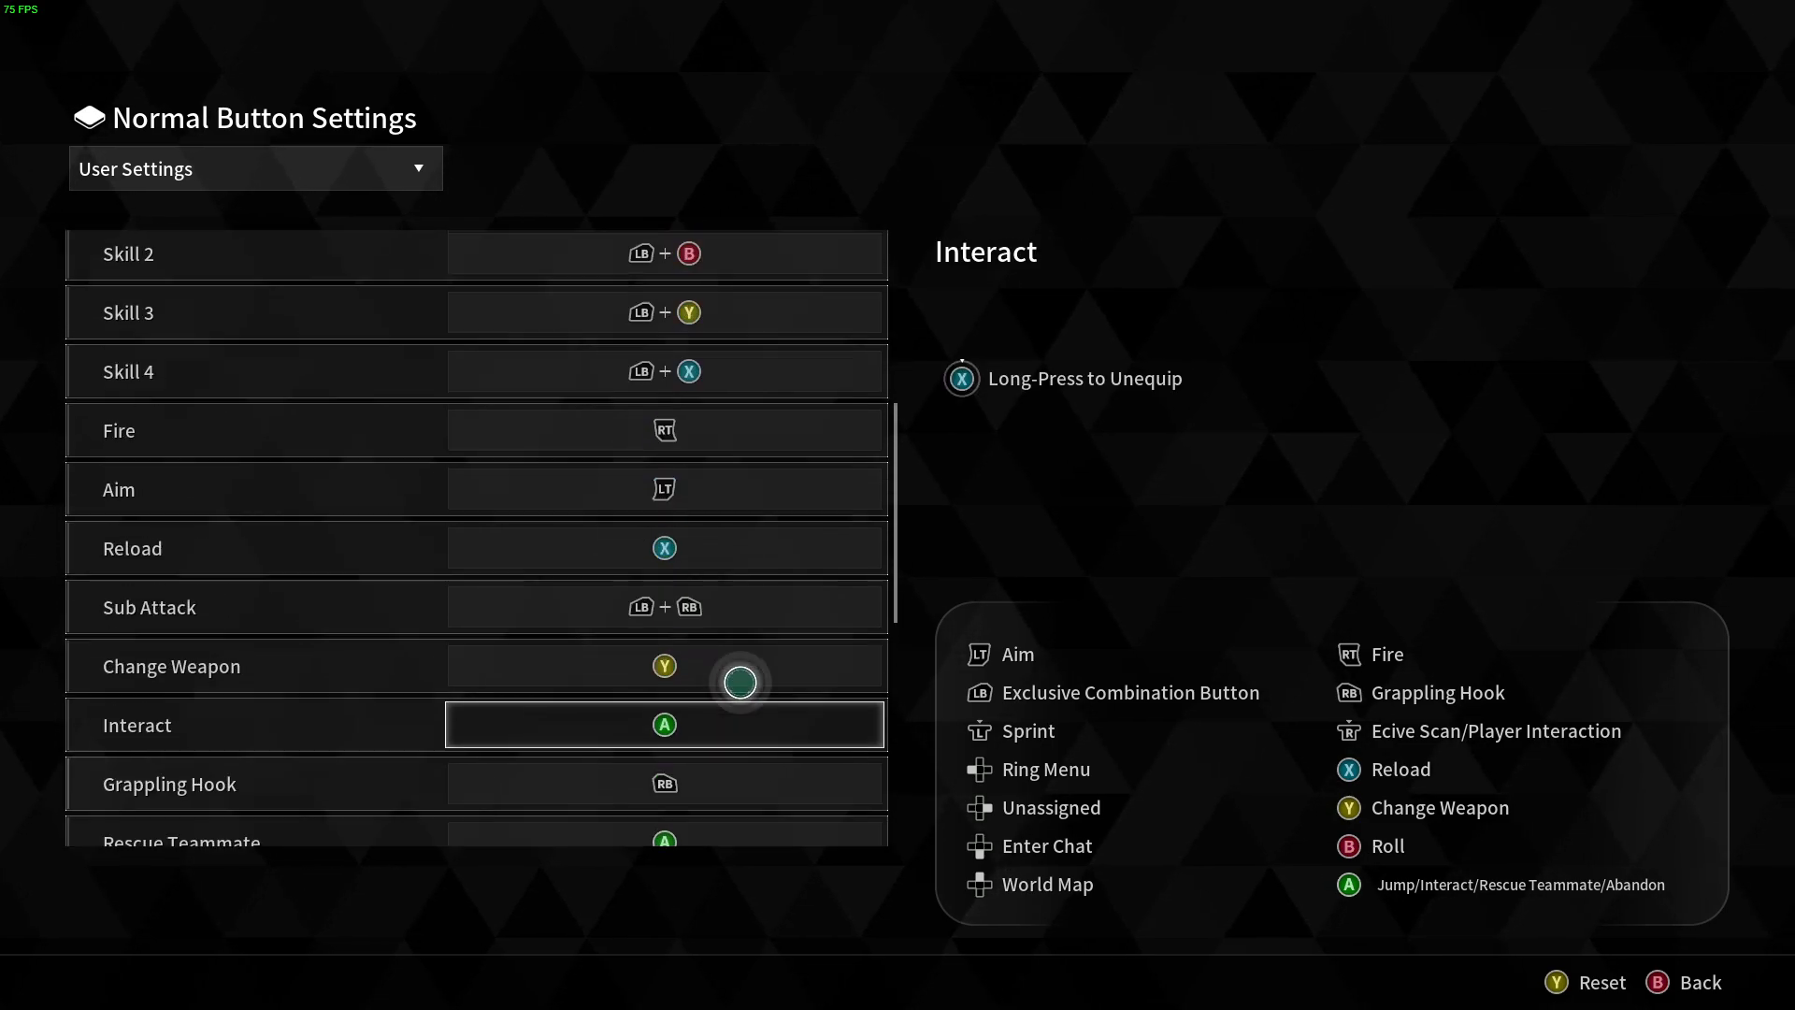
pyautogui.scroll(3)
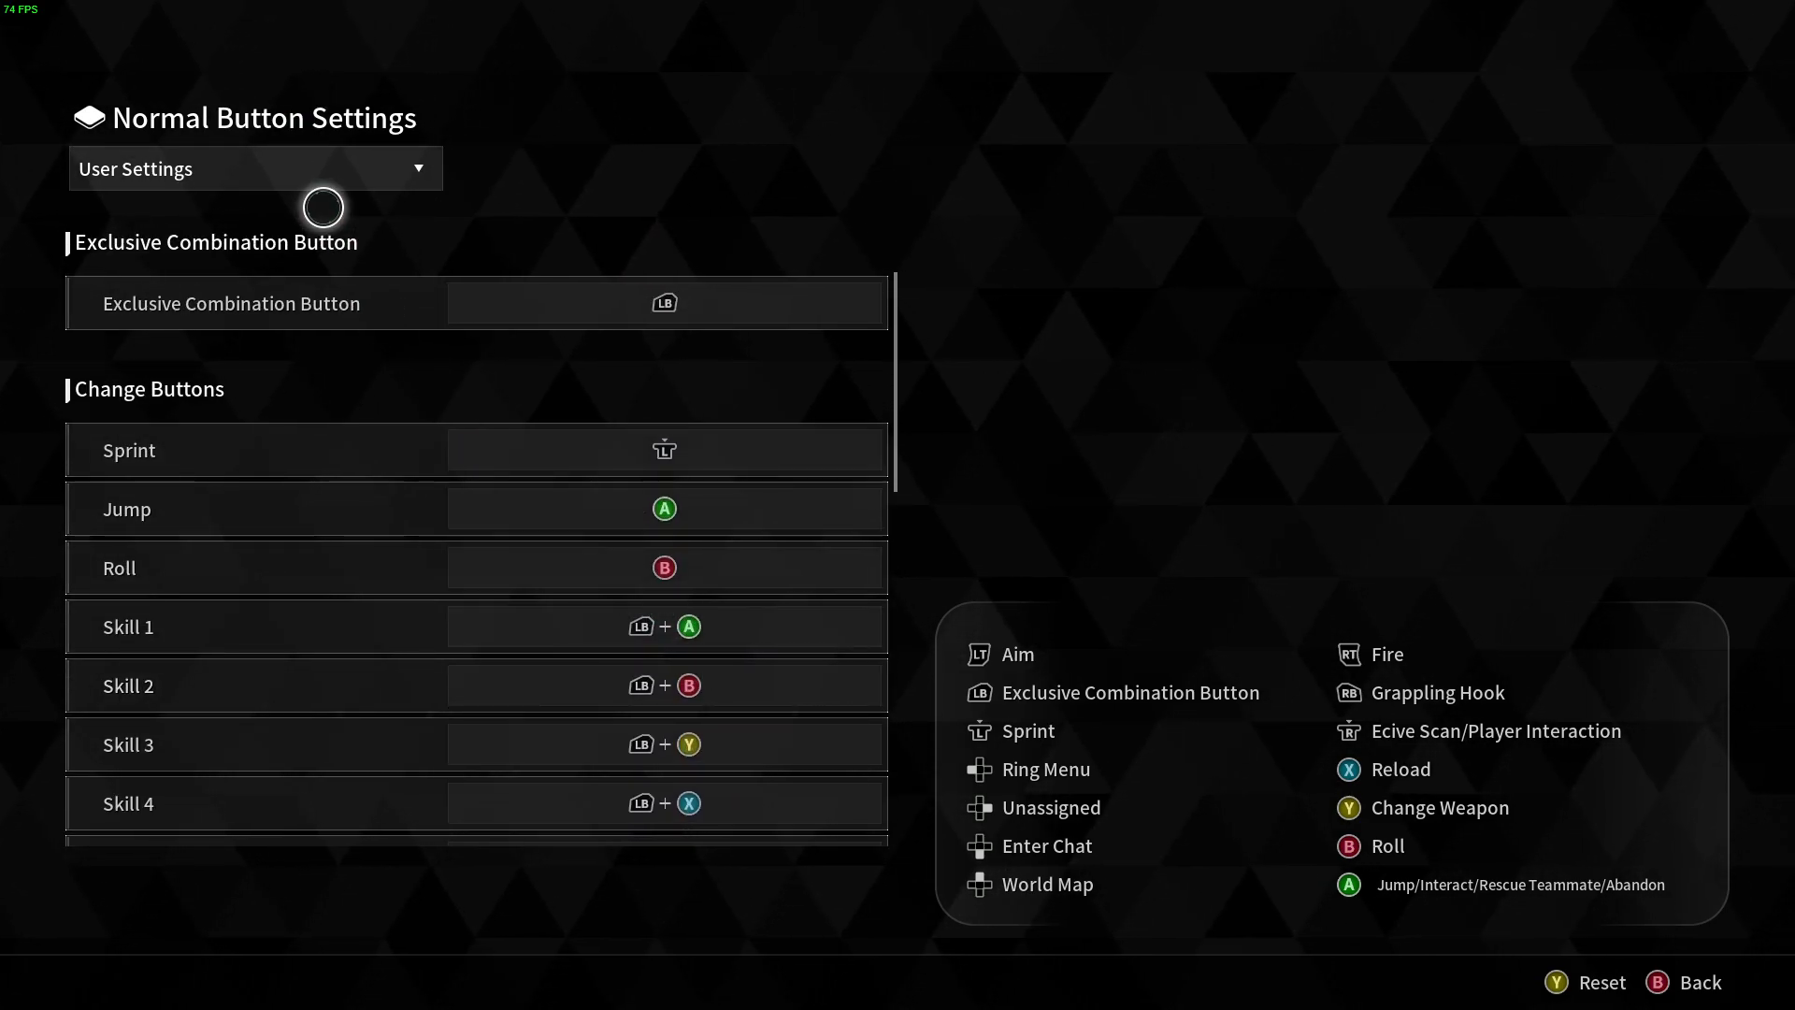
pyautogui.click(459, 567)
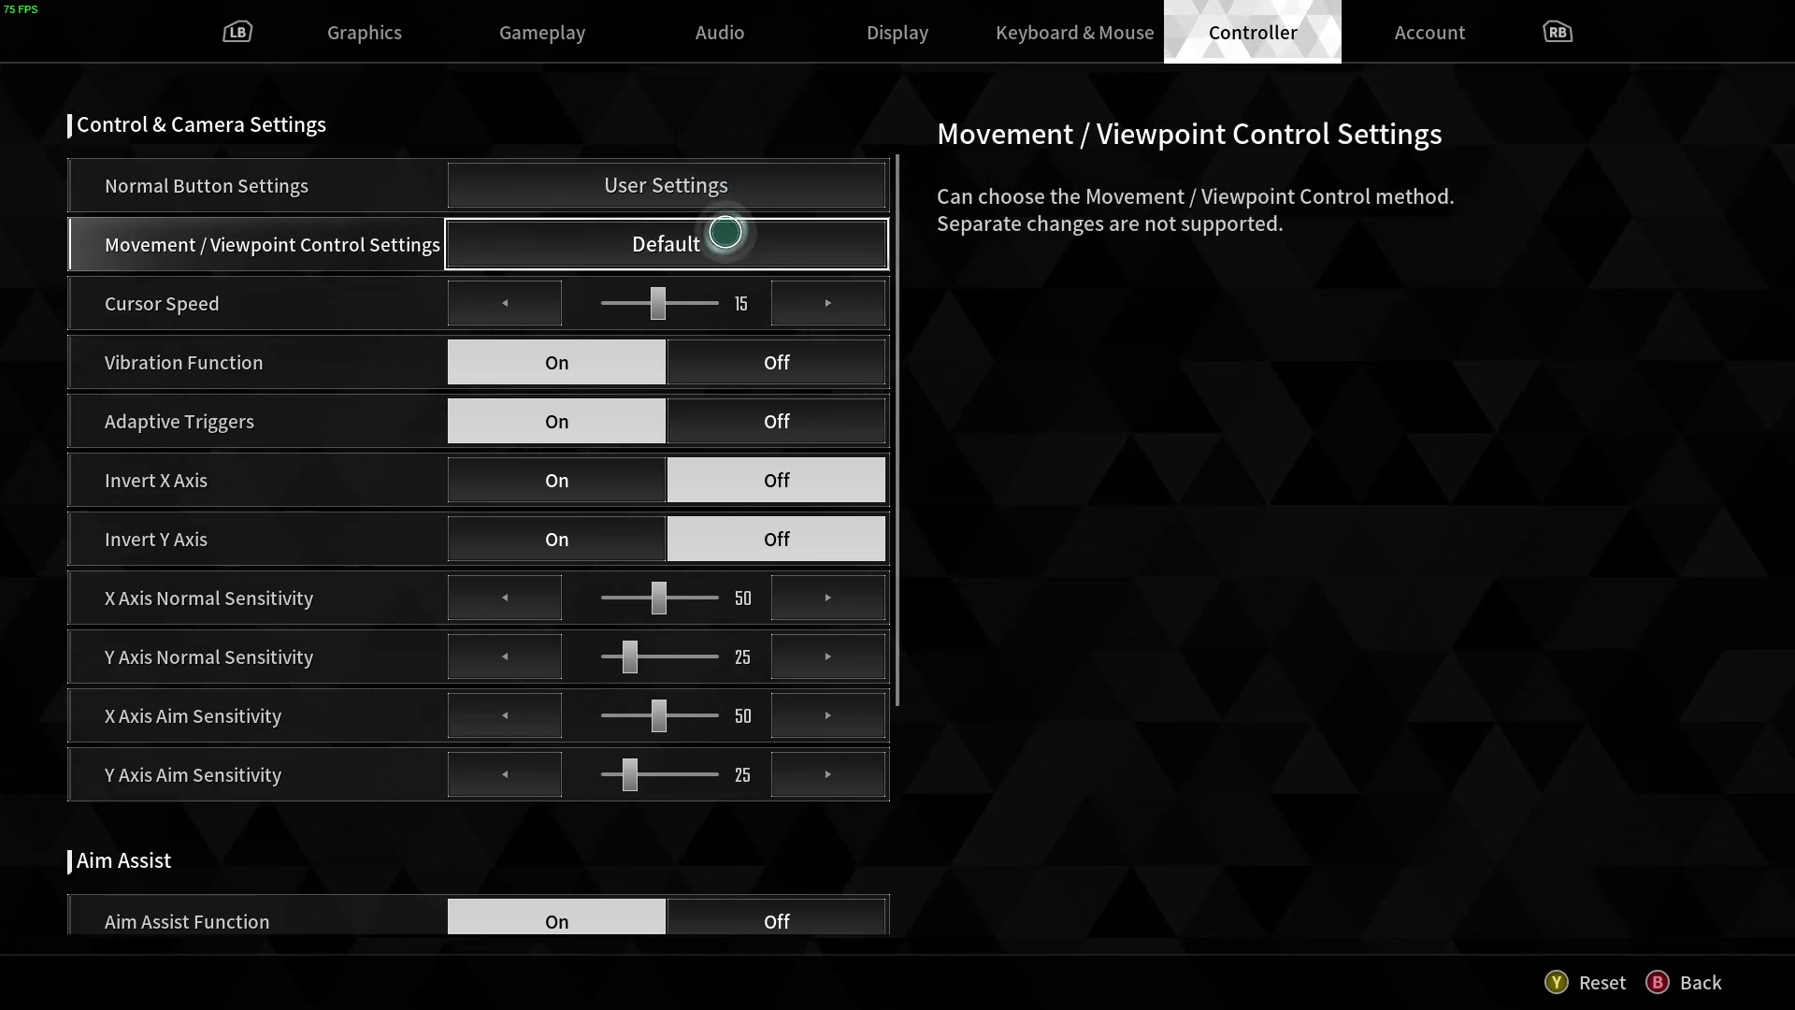
# - Switch Movement / Viewpoint Control to Left-Handed, swapping look and move sticks
pyautogui.click(666, 243)
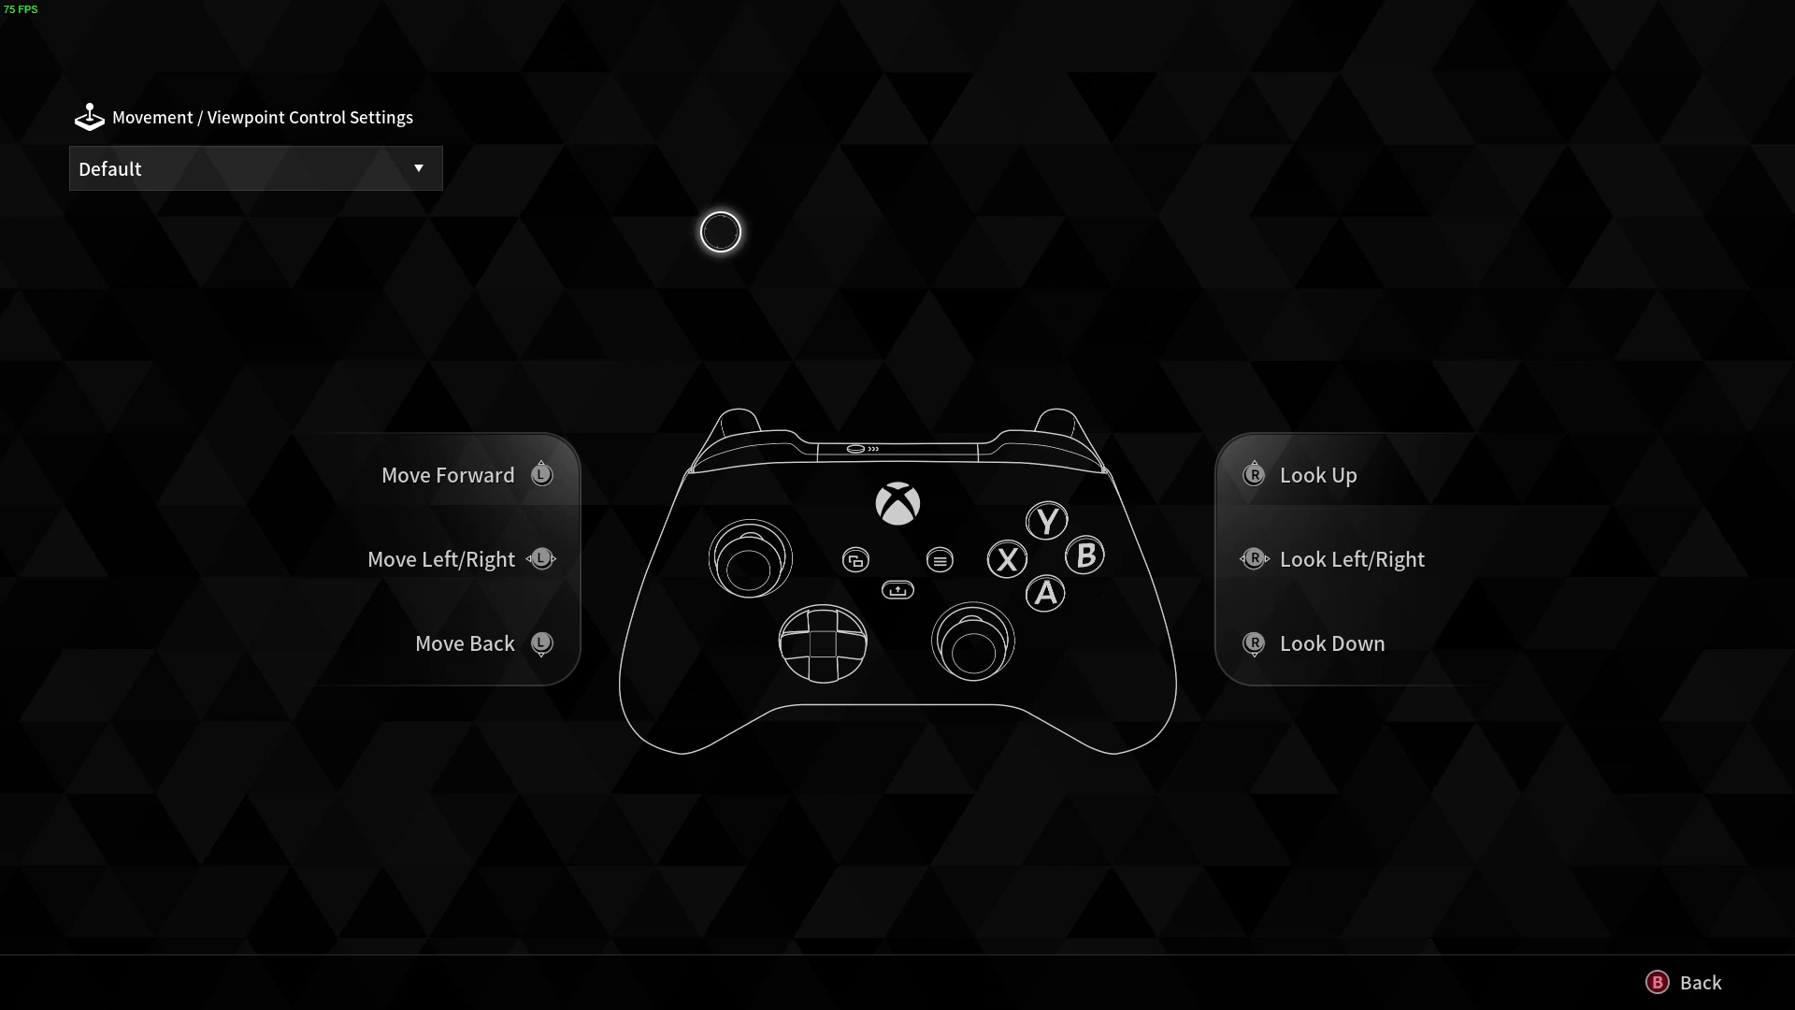
pyautogui.click(255, 168)
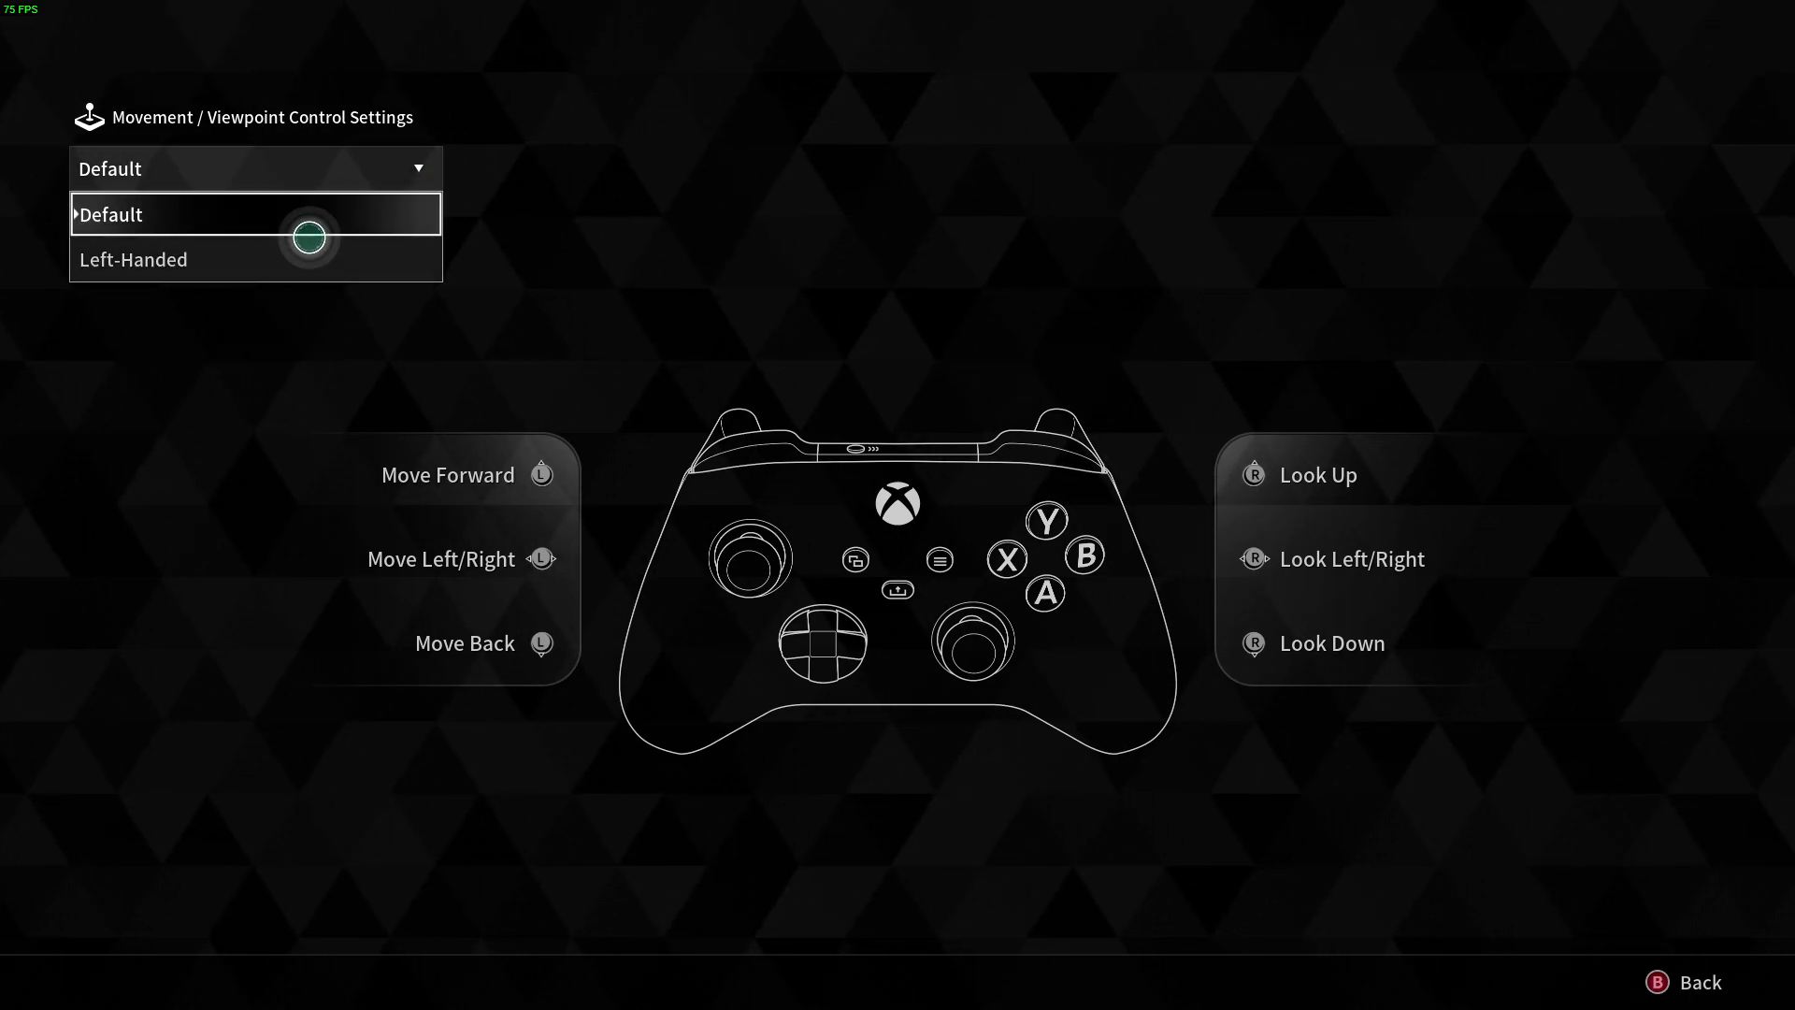
pyautogui.click(135, 258)
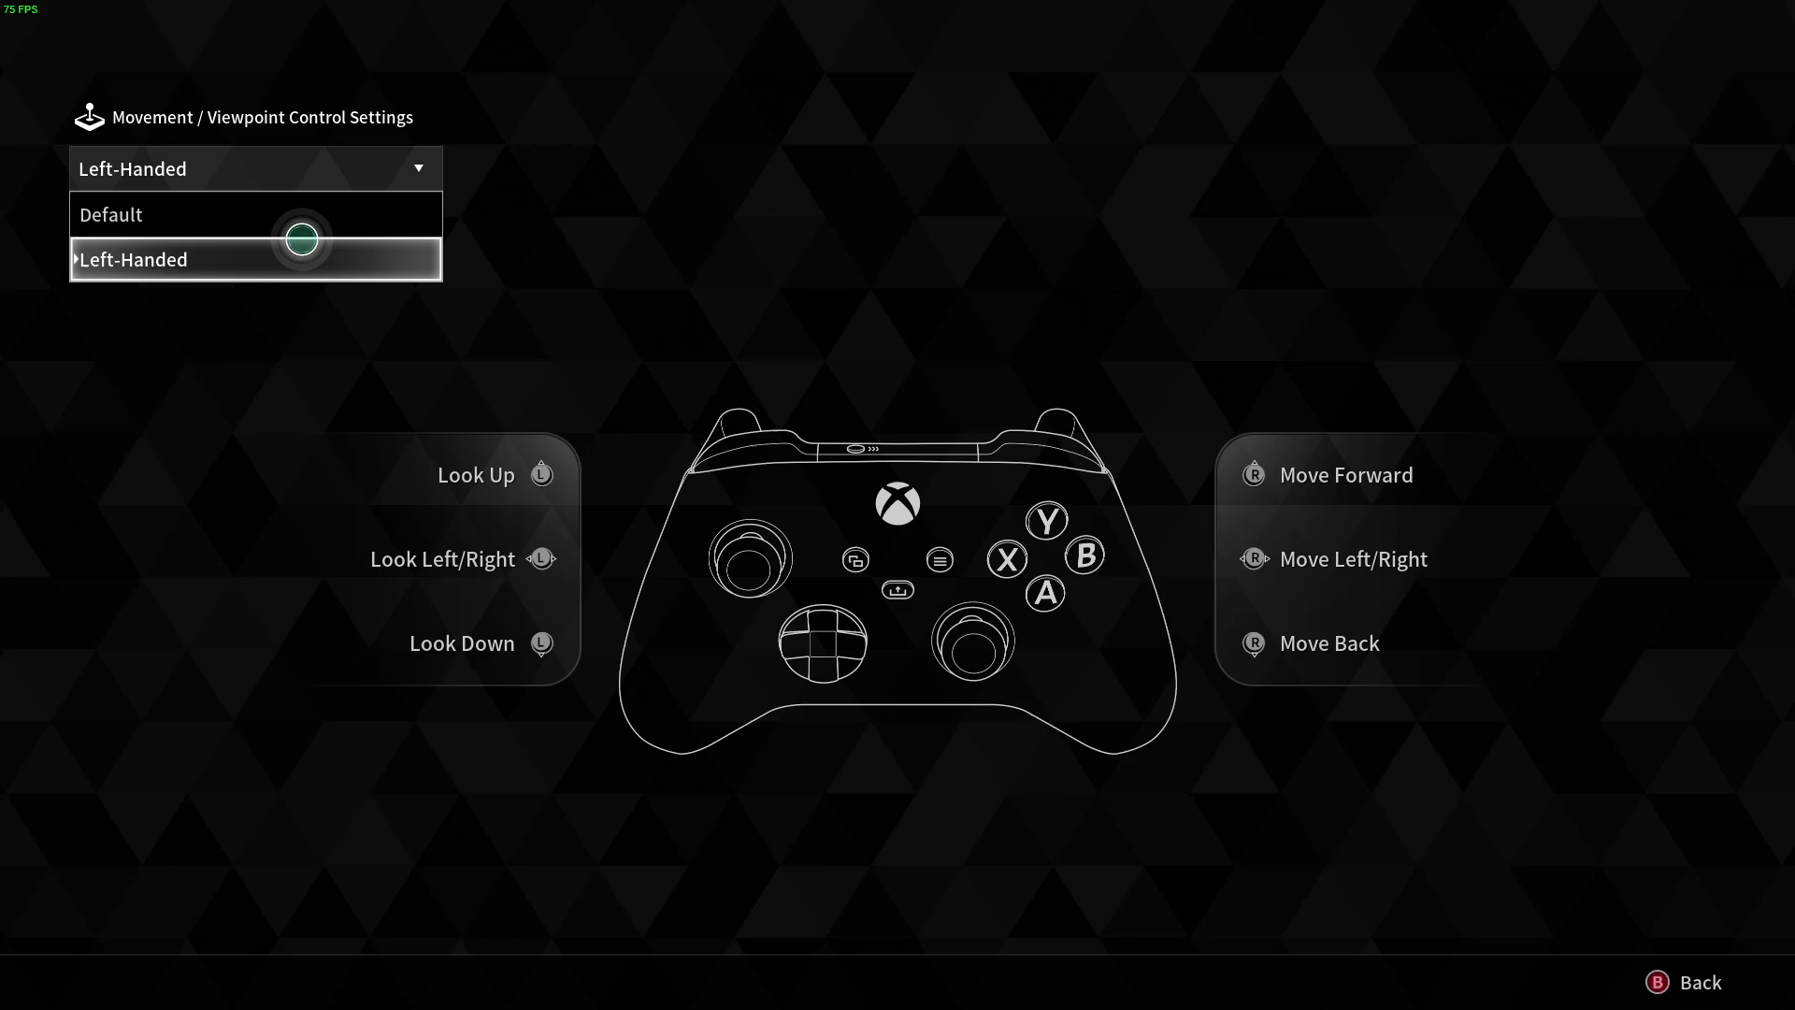